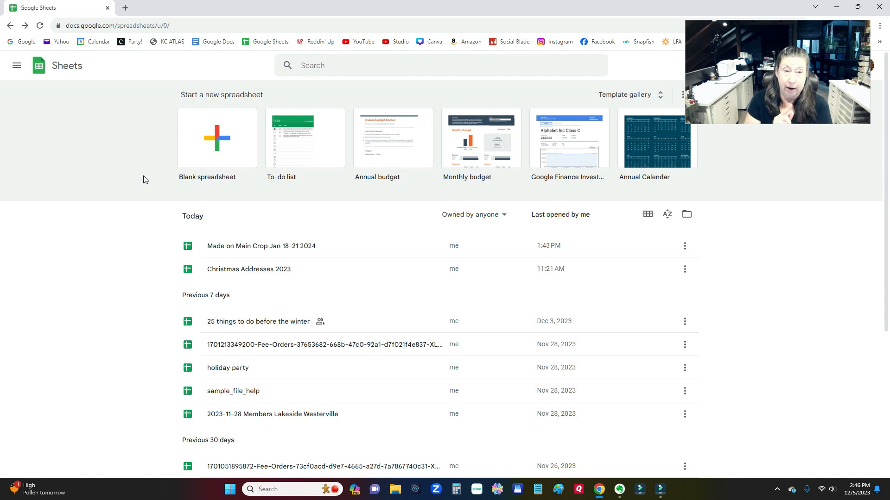
Start a blank spreadsheet with row-1 headers Name, Address, City, State, Zip
left_click(216, 138)
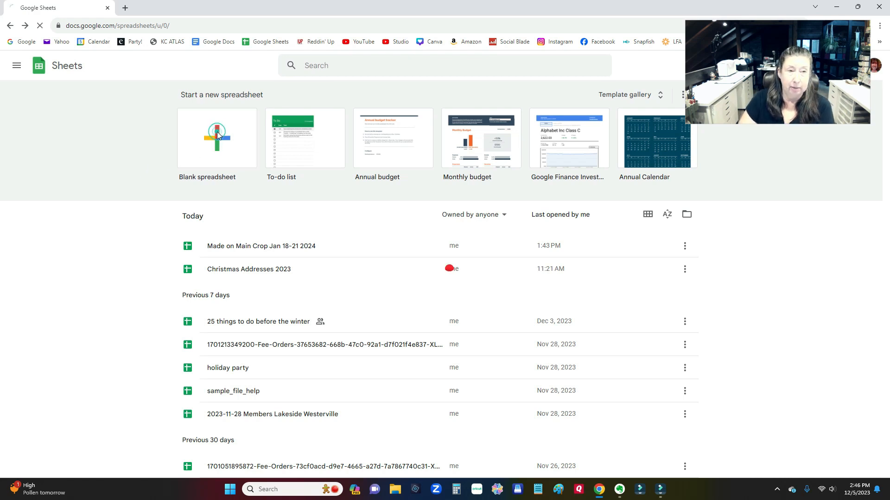
left_click(216, 138)
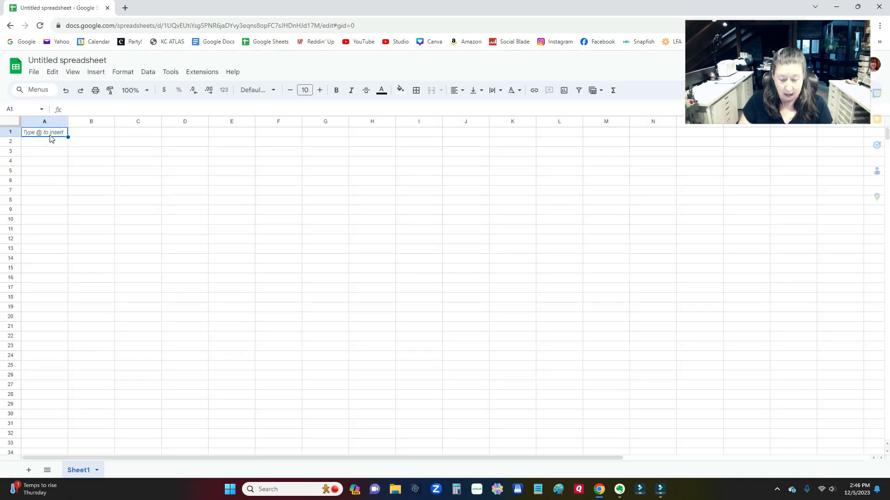
type("Name")
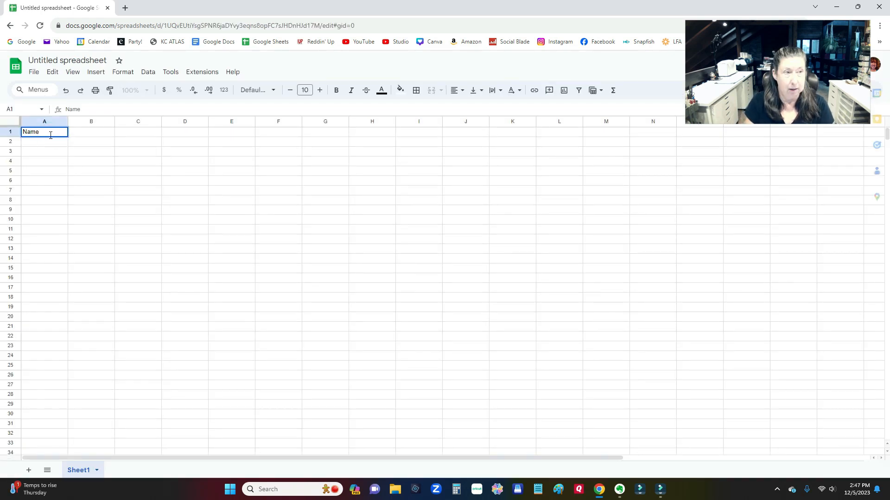
type("Address")
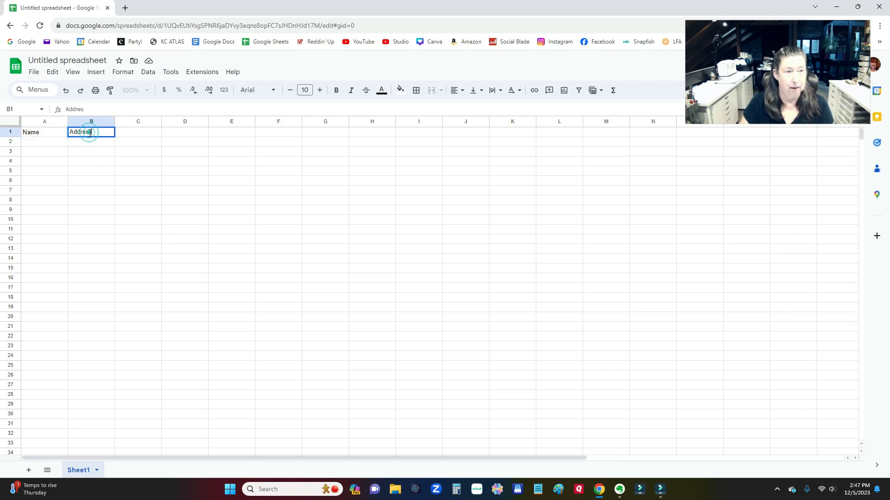
type("Zip")
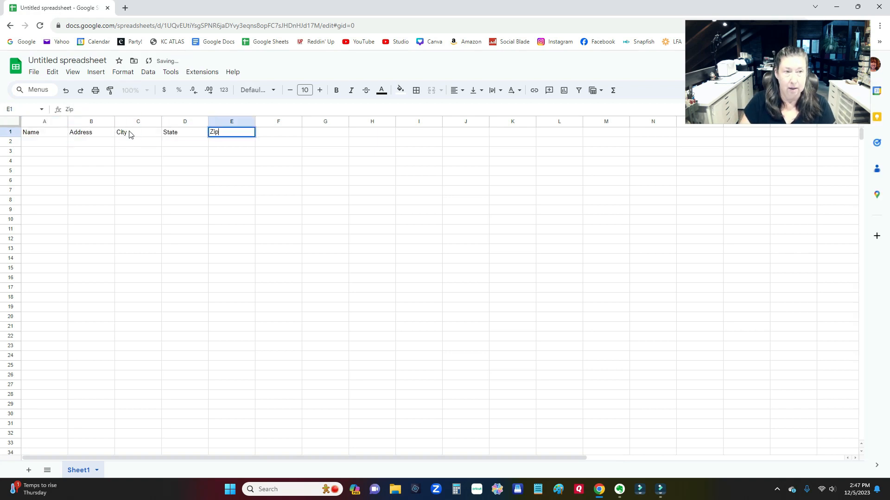
Enter the first contact row: Angie at 123 Street, Westerville
left_click(43, 141)
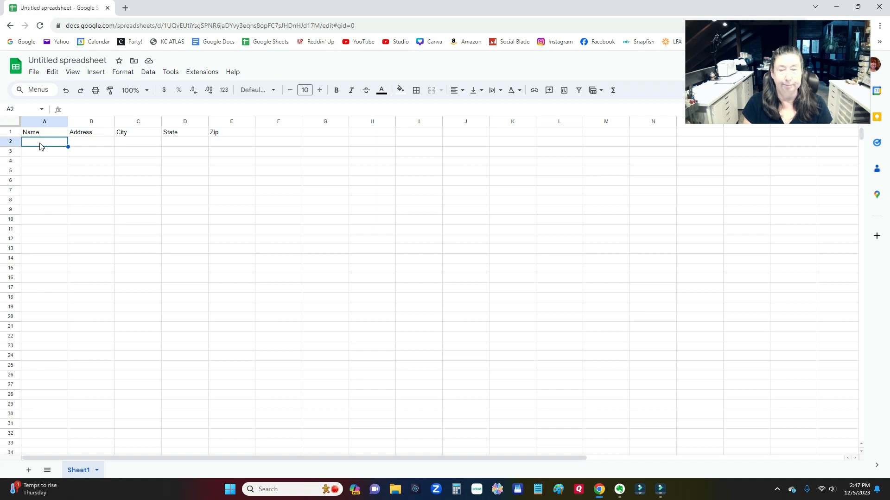
type("Angie")
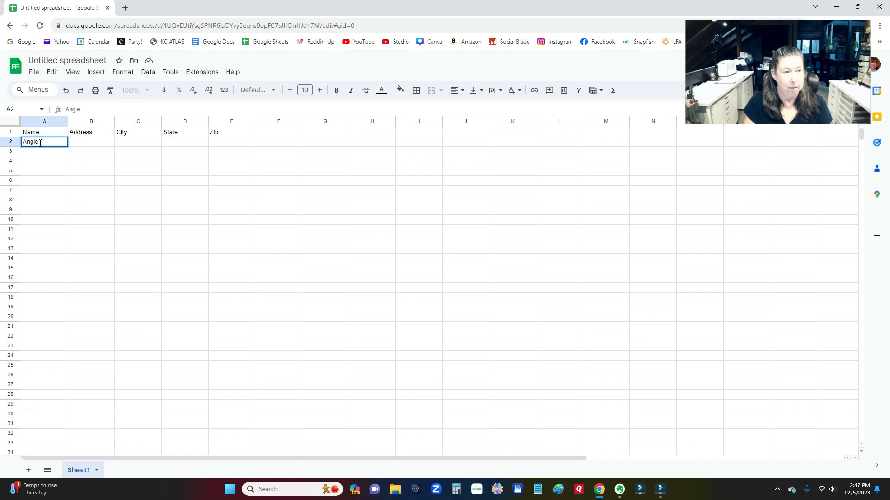
type("123 Street")
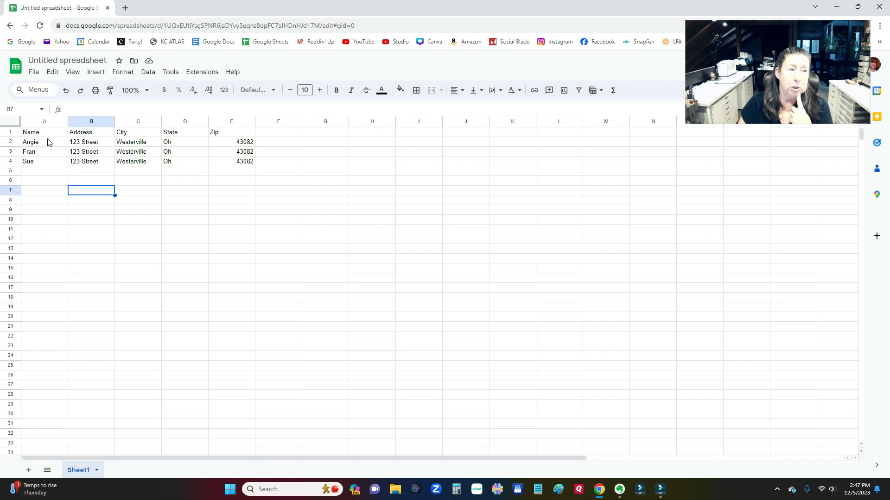
Open the Google Workspace Marketplace via Extensions > Add-ons > Get add-ons
left_click(44, 142)
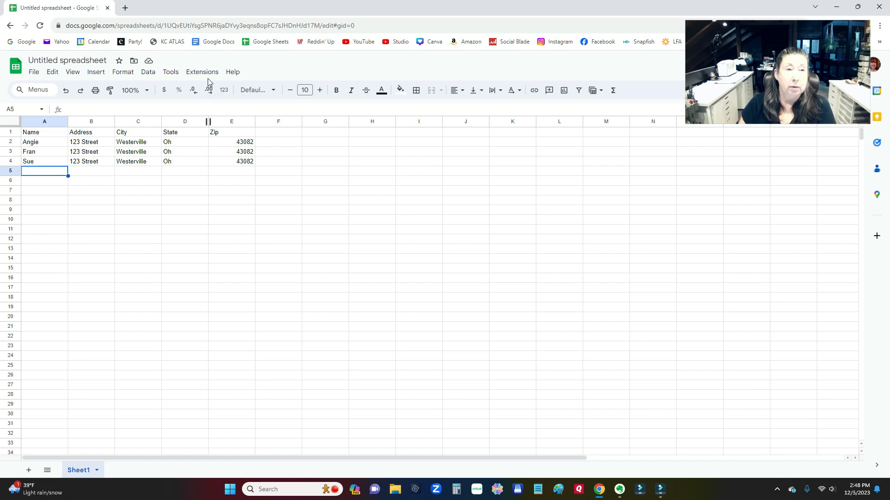
left_click(201, 71)
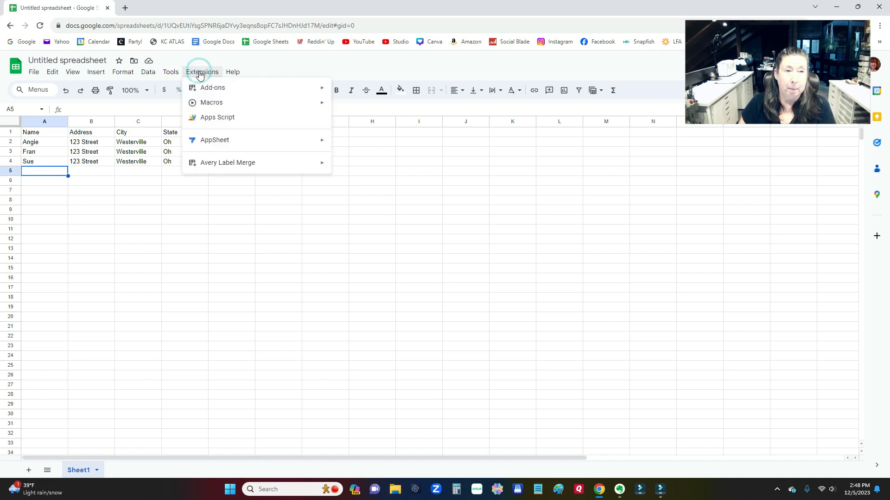
mouse_move(239, 165)
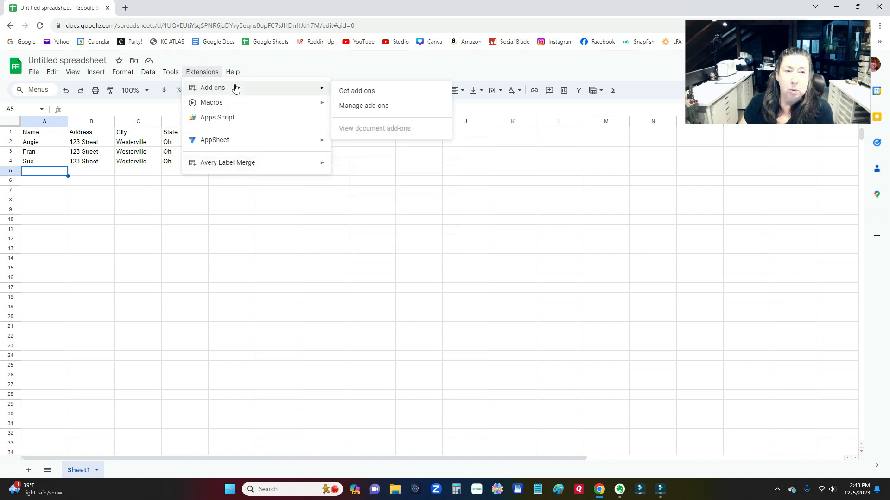
mouse_move(356, 91)
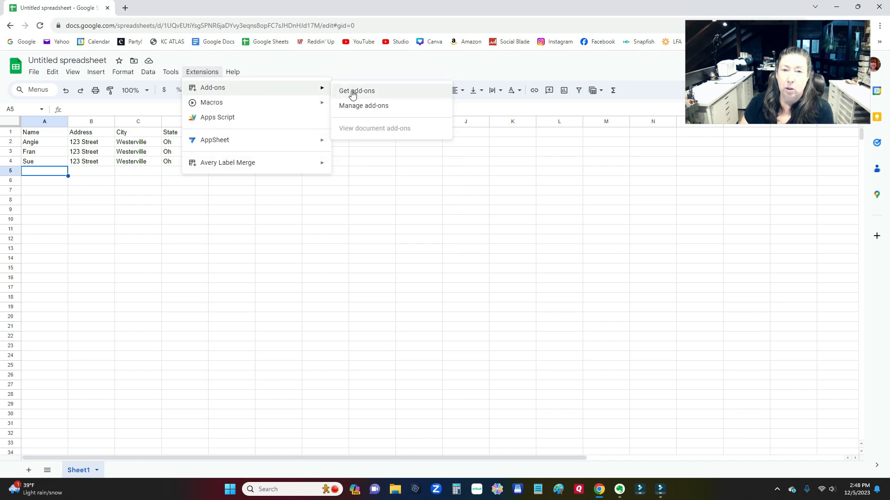
left_click(356, 91)
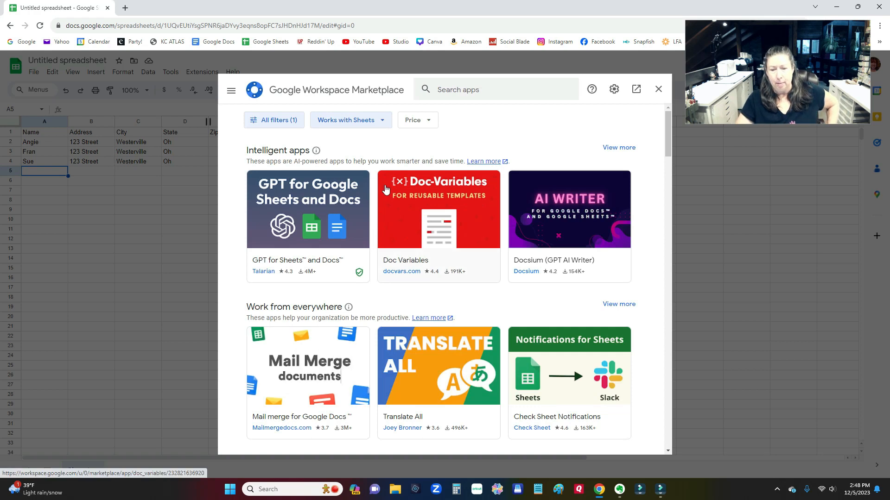
Browse the Marketplace and search 'label' to find the Avery Label Merge add-on
scroll("down", 3)
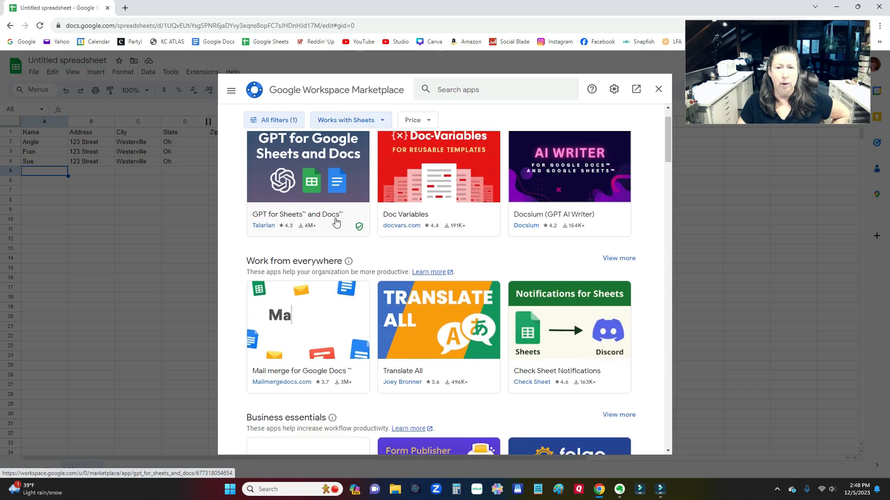
scroll("down", 3)
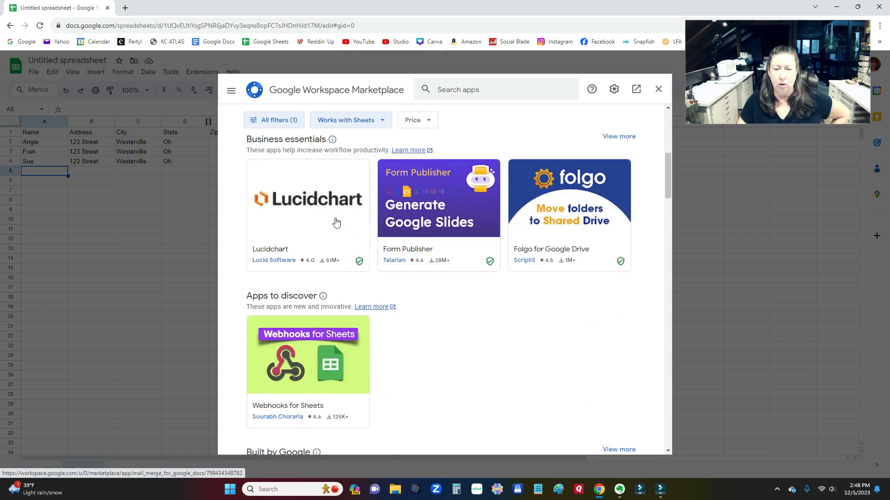
scroll("down", 3)
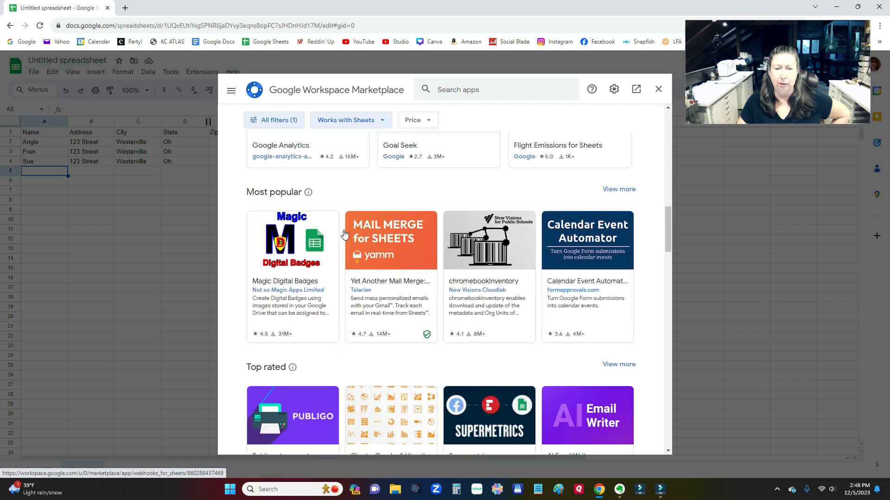
scroll("down", 3)
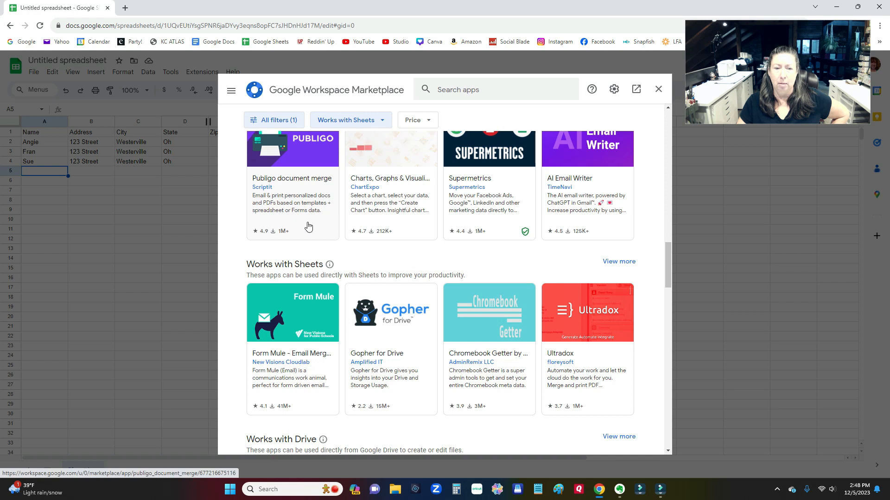
scroll("down", 3)
type("label")
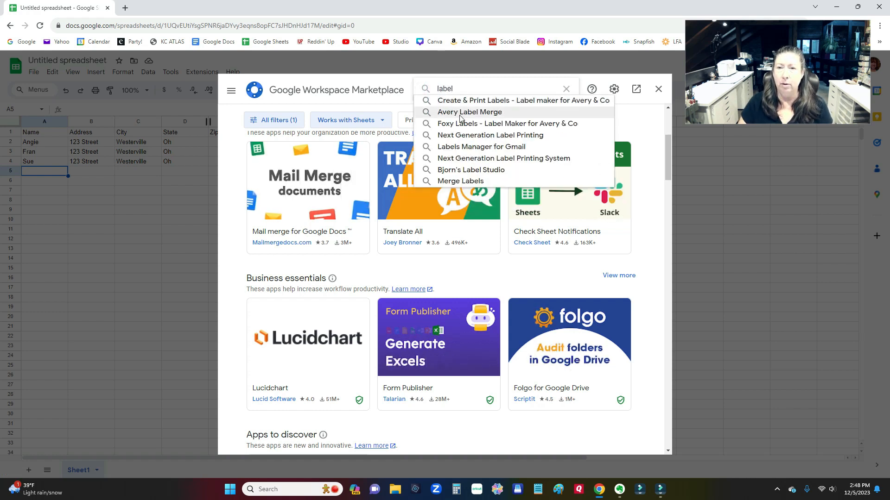
left_click(469, 112)
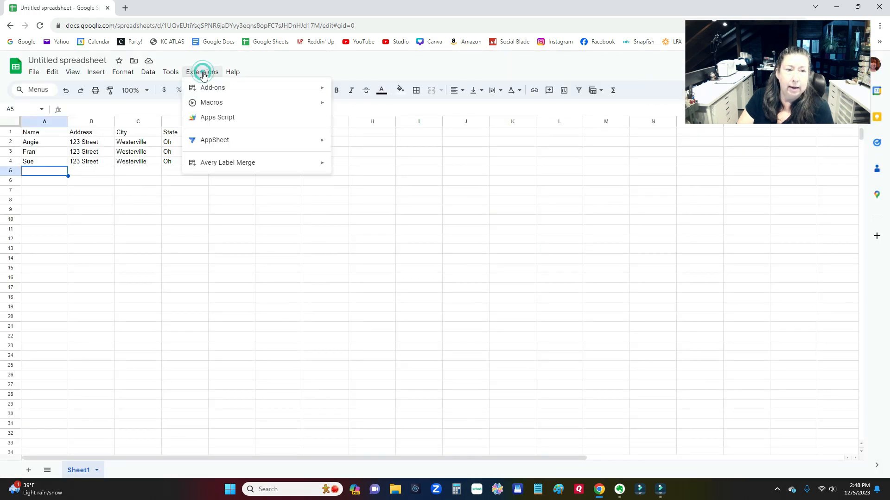
mouse_move(214, 140)
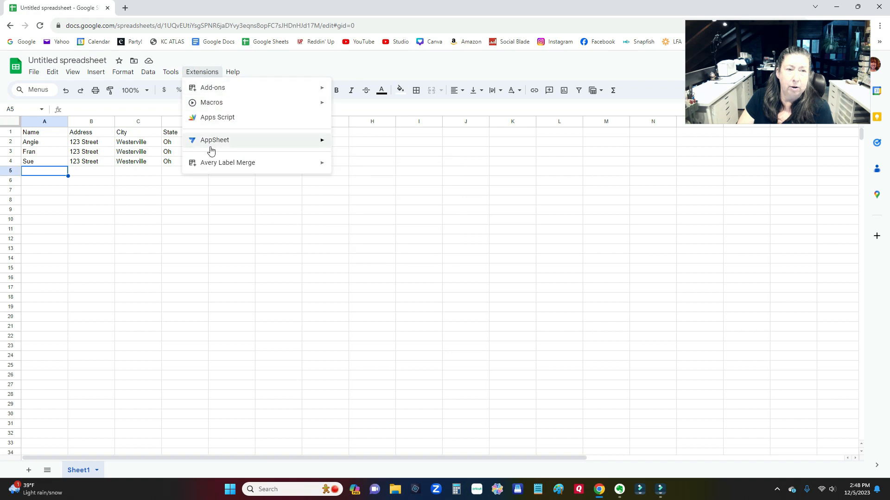
mouse_move(227, 163)
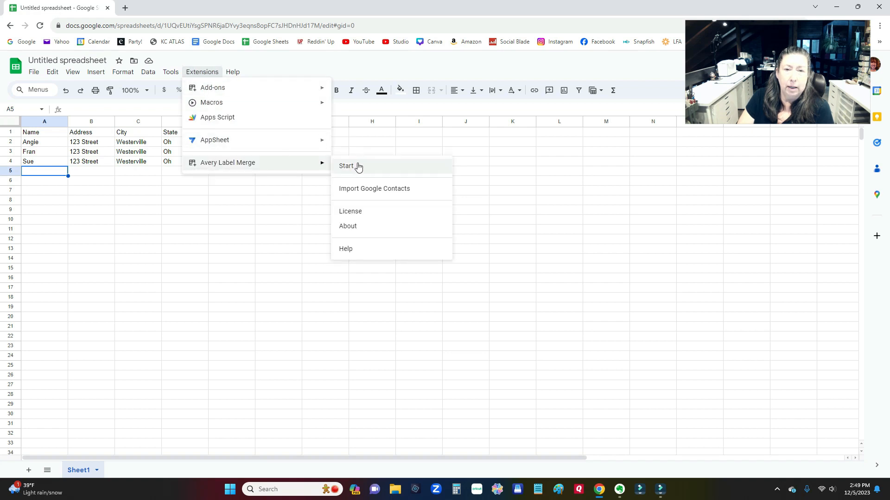
mouse_move(363, 188)
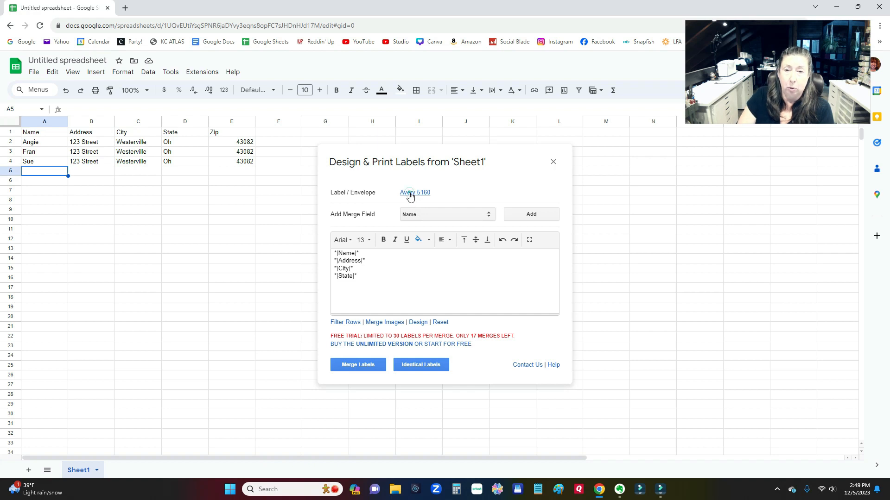
Choose the Avery 05260 address label template
left_click(414, 193)
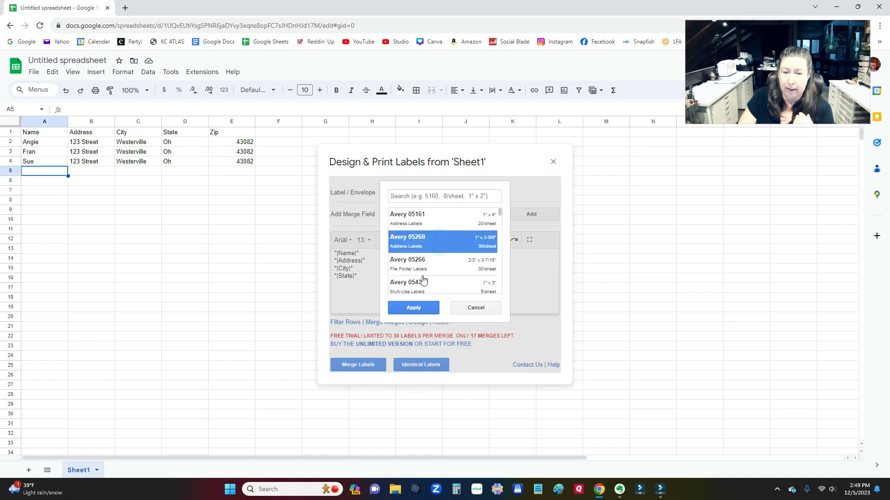
left_click(413, 307)
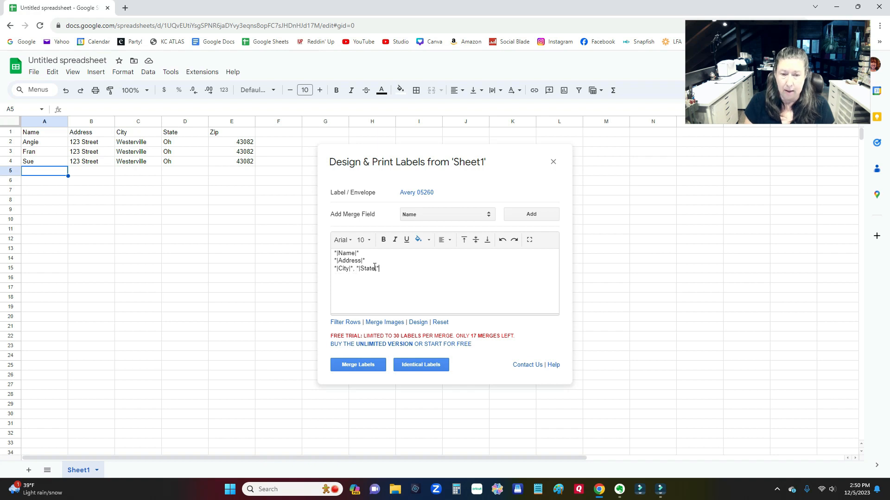
Insert the Zip merge field after State on the label's last line
left_click(446, 214)
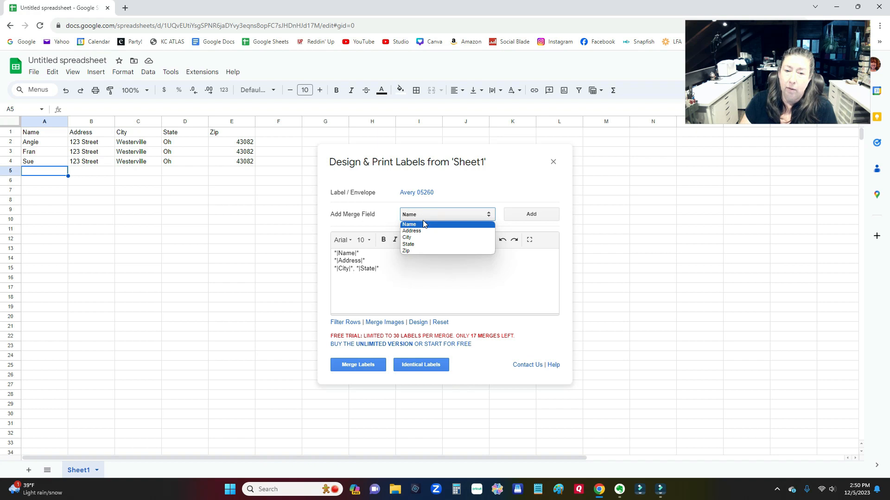
mouse_move(406, 251)
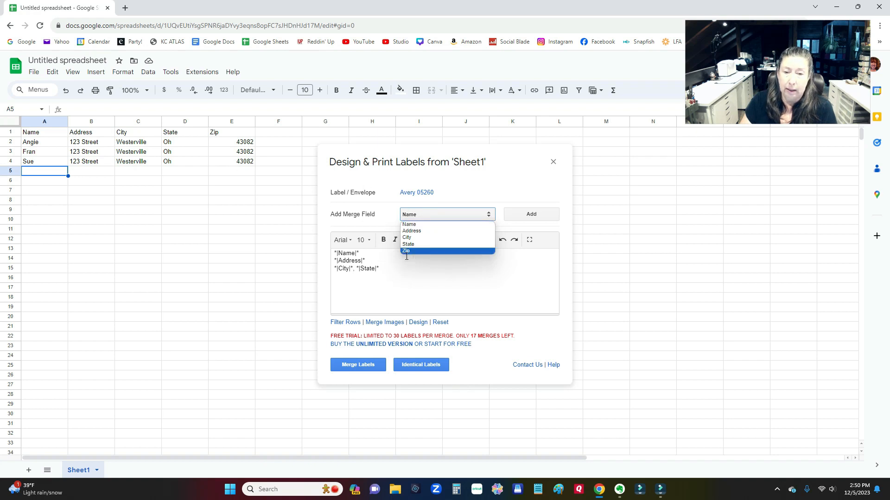
left_click(405, 251)
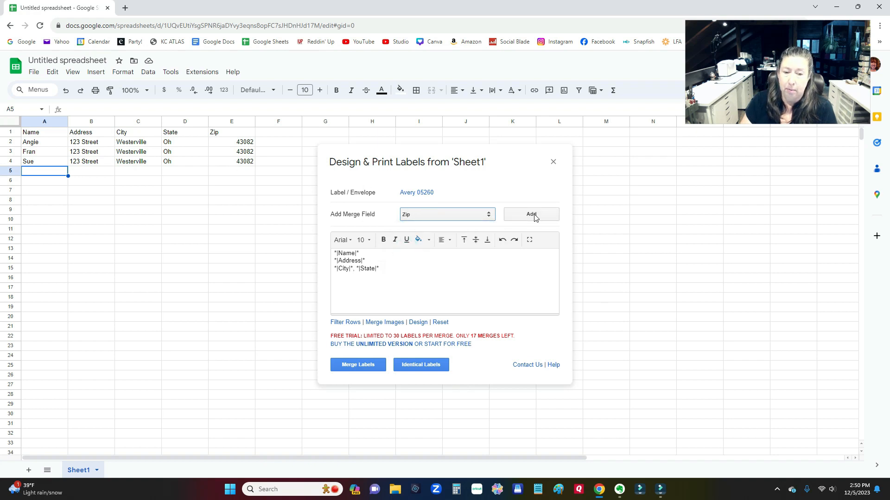
left_click(530, 214)
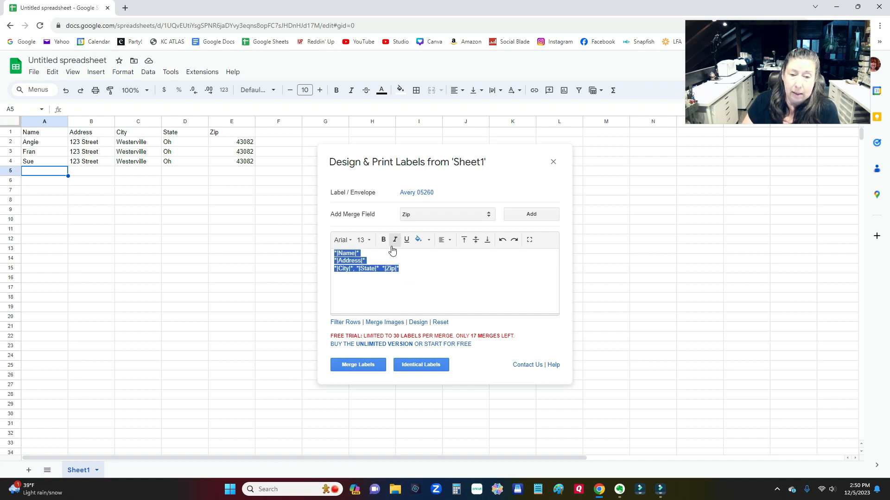
Keep Arial as the label font and set the text size to 13
left_click(341, 239)
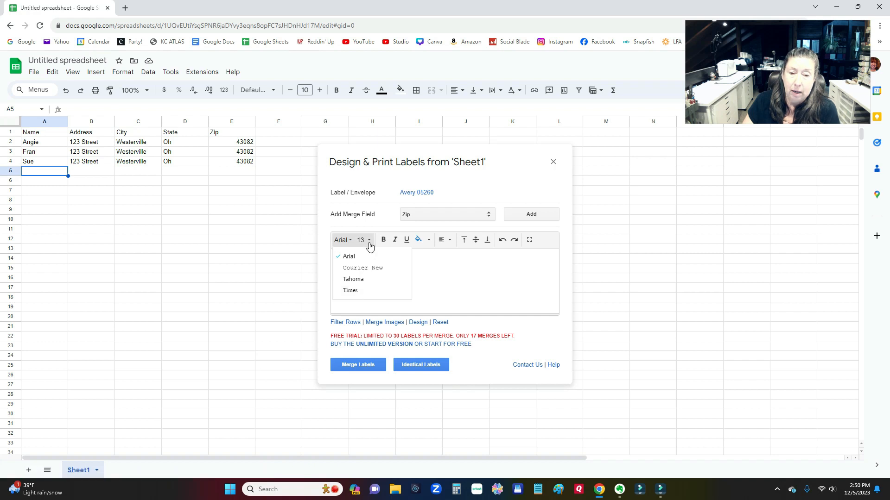
left_click(364, 239)
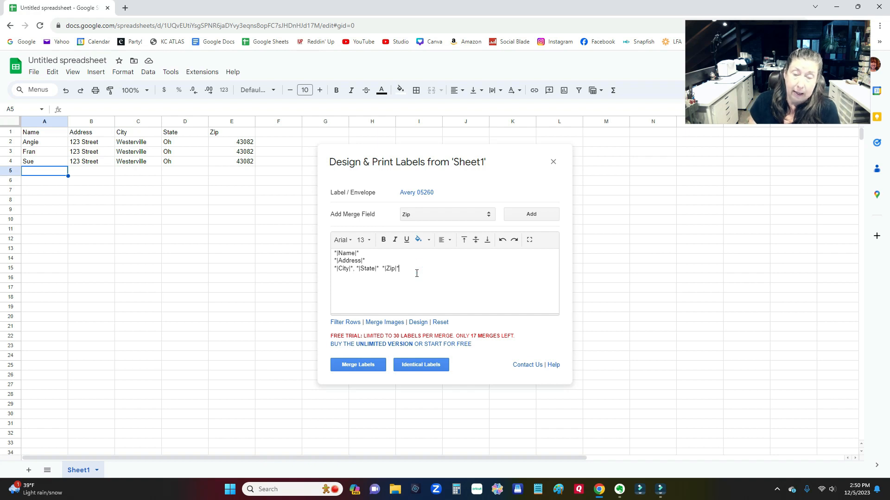
mouse_move(360, 243)
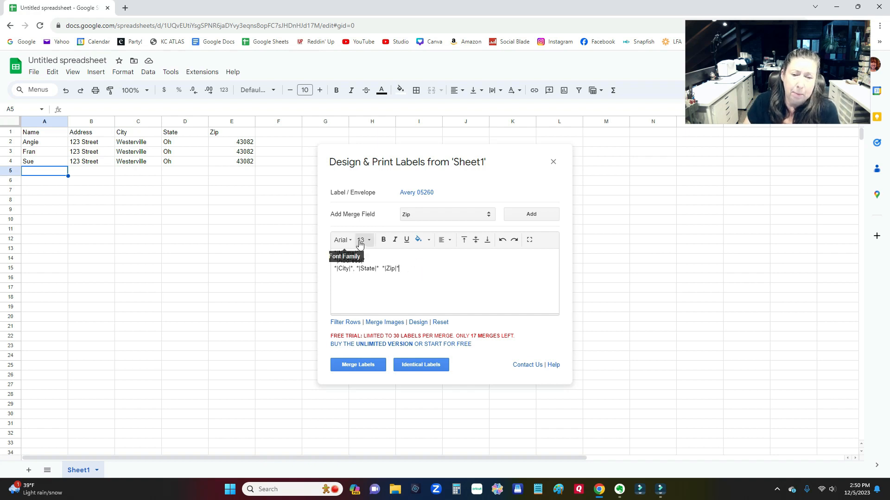
left_click(361, 239)
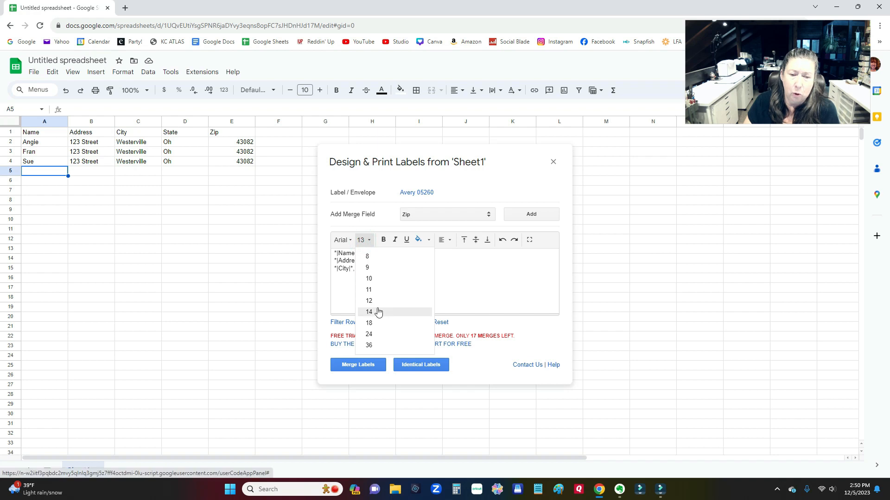
mouse_move(377, 317)
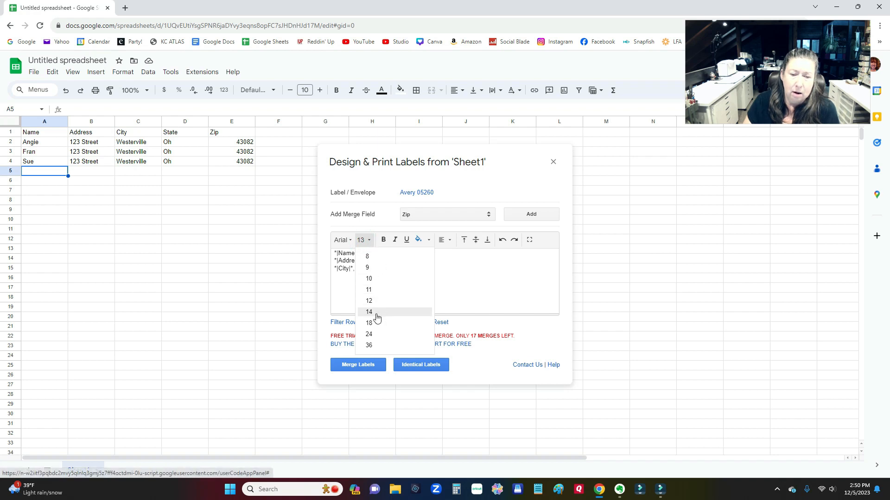
mouse_move(469, 283)
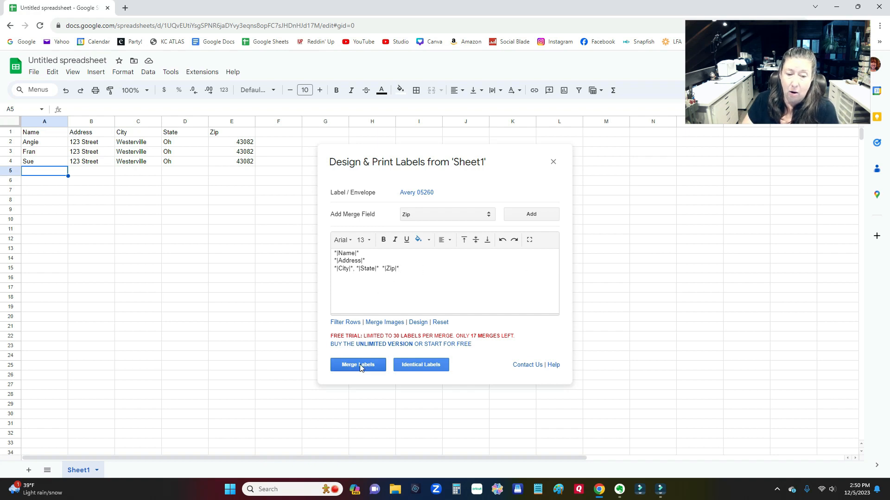
Merge the three contact rows into labels, confirming the 3-label prompt
left_click(357, 365)
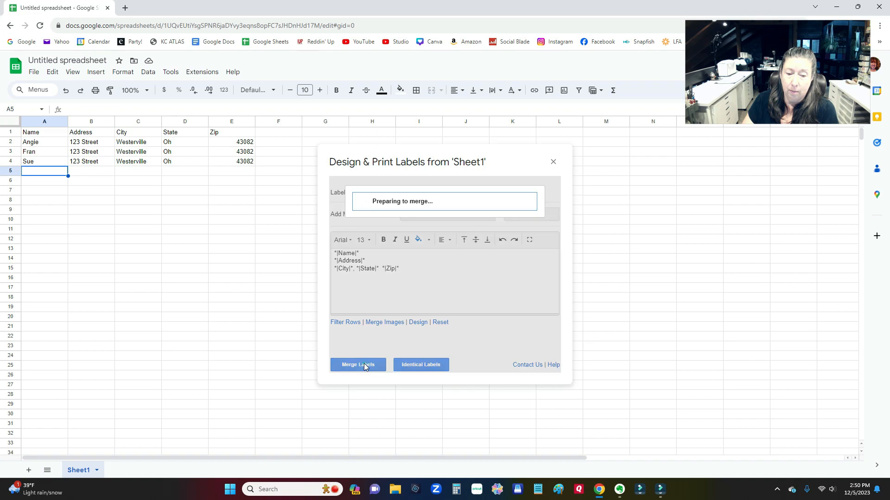
left_click(358, 364)
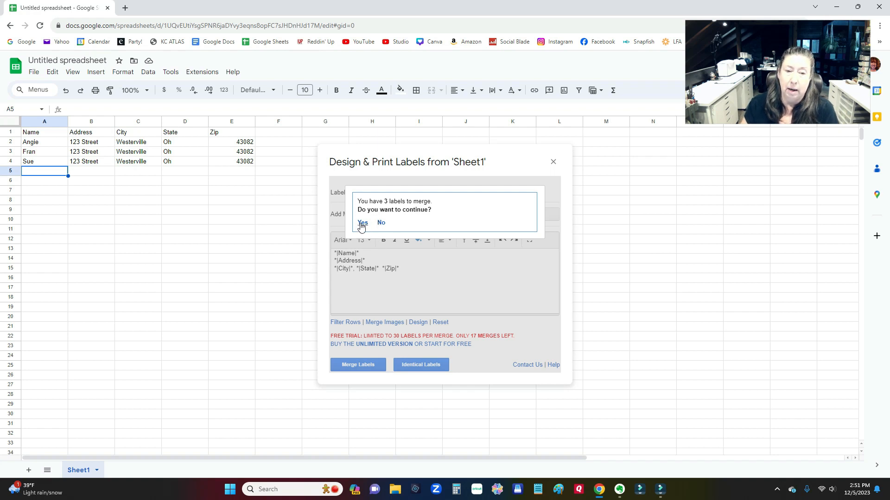
left_click(361, 222)
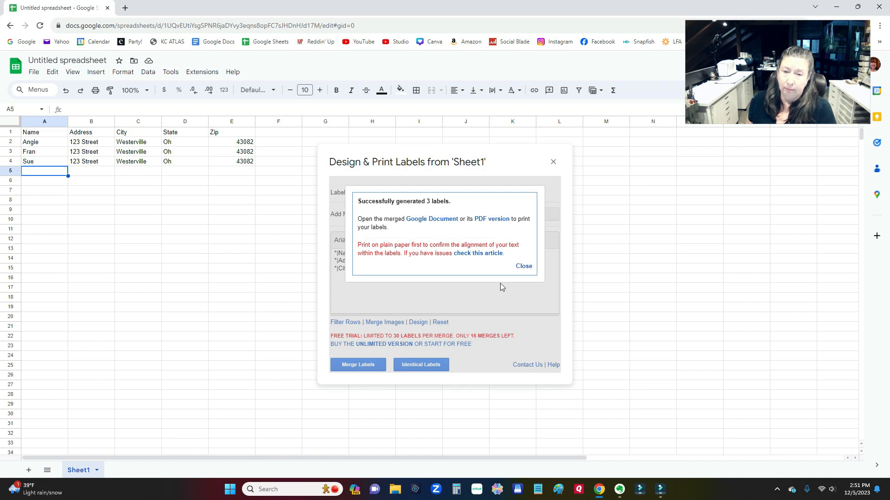
mouse_move(444, 300)
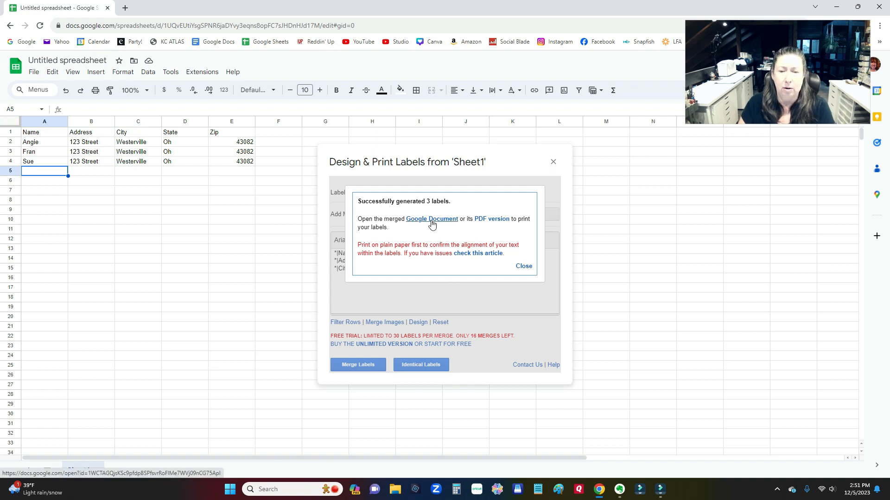
mouse_move(431, 219)
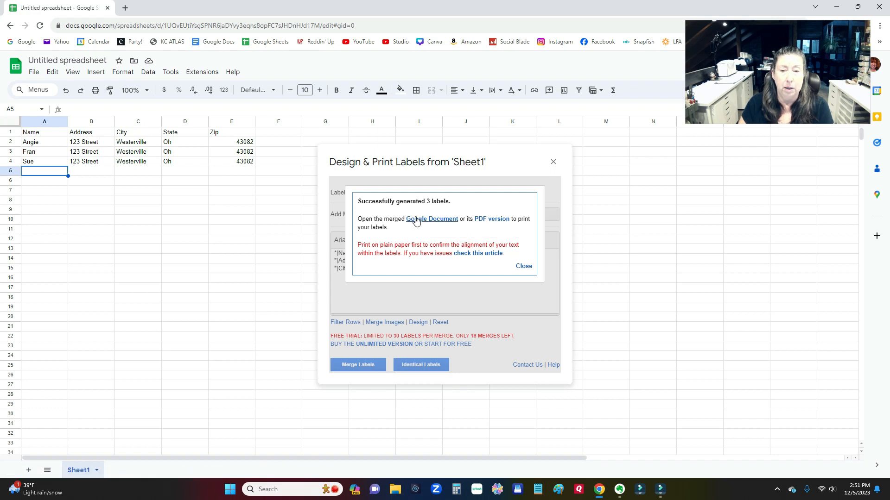
mouse_move(431, 221)
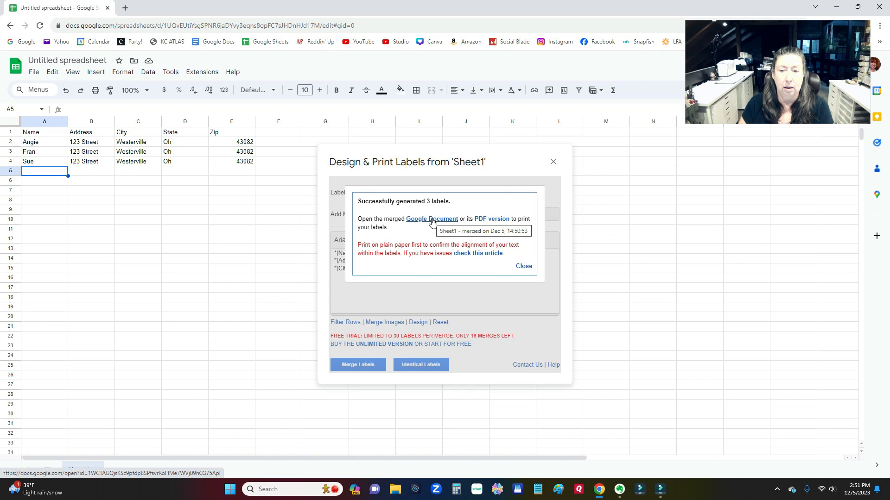
mouse_move(491, 219)
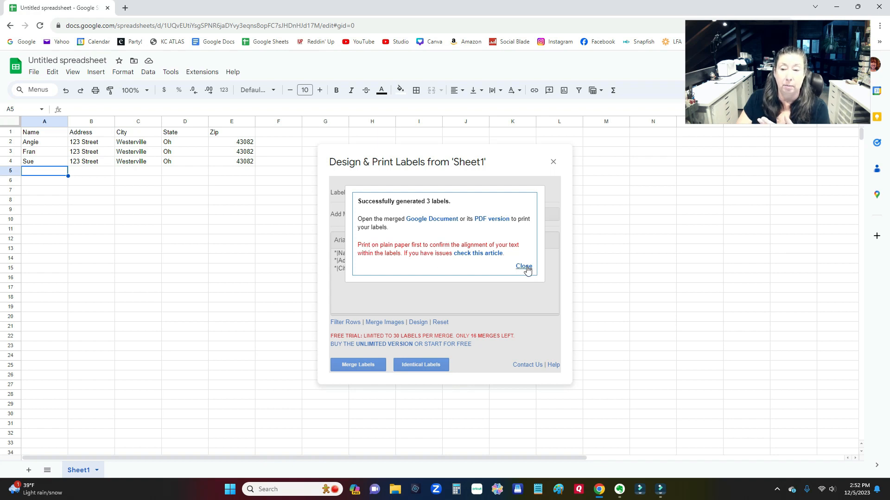
Dismiss the '3 labels successfully generated' confirmation
left_click(523, 267)
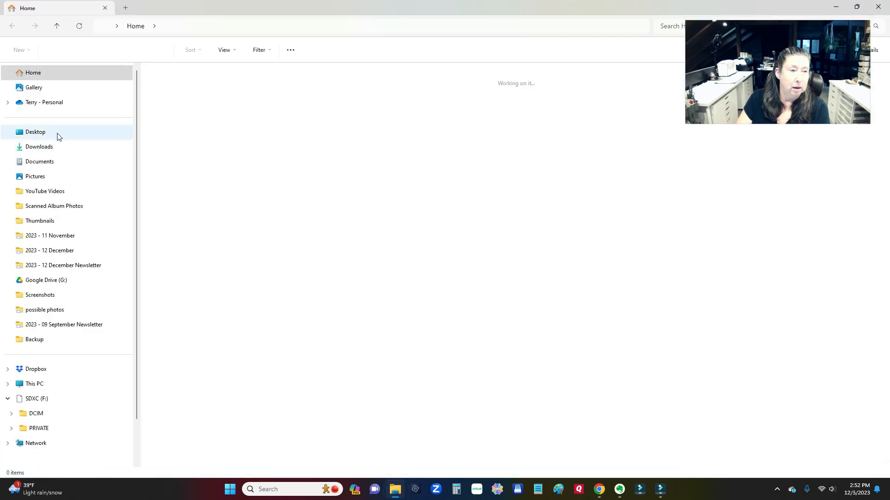
Open the 'Sheet1 - merged' labels PDF from the Downloads folder
left_click(39, 146)
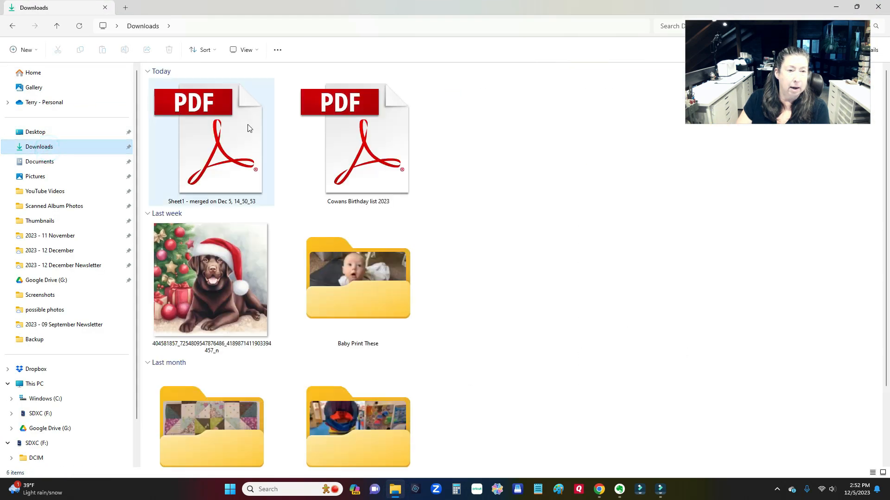
left_click(220, 142)
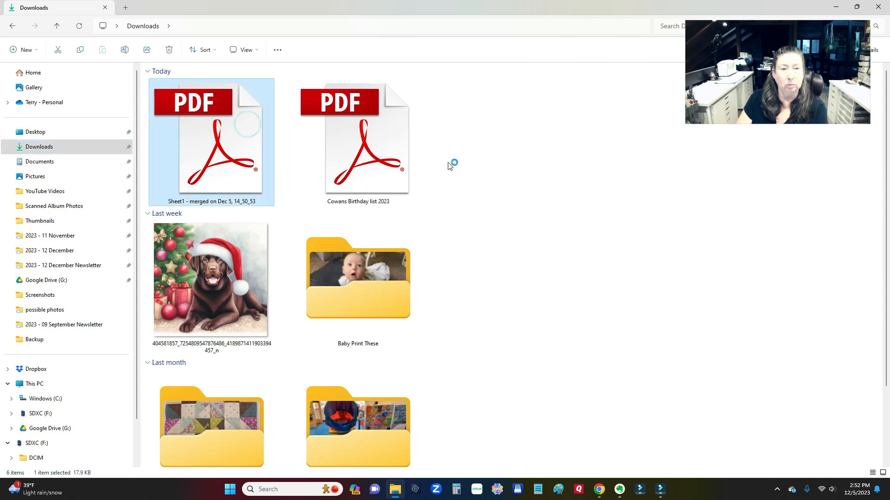
double_click(210, 142)
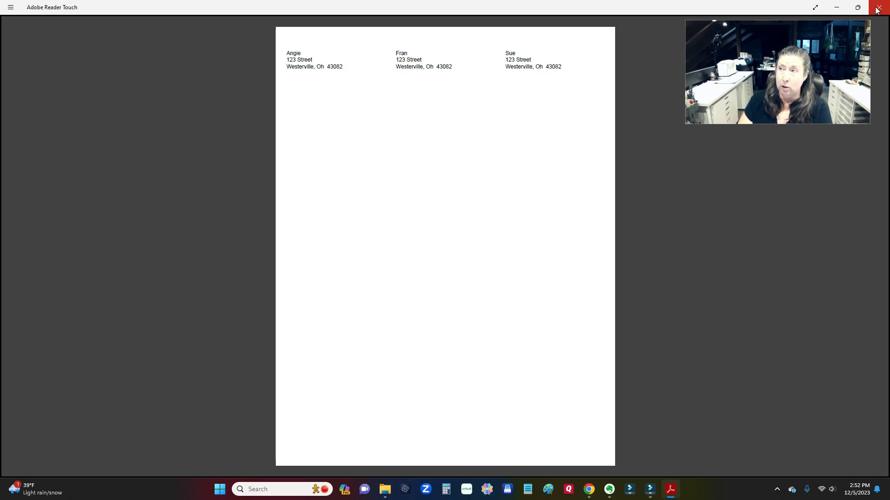
Close the labels PDF after reviewing Angie, Fran and Sue's Westerville labels
left_click(875, 7)
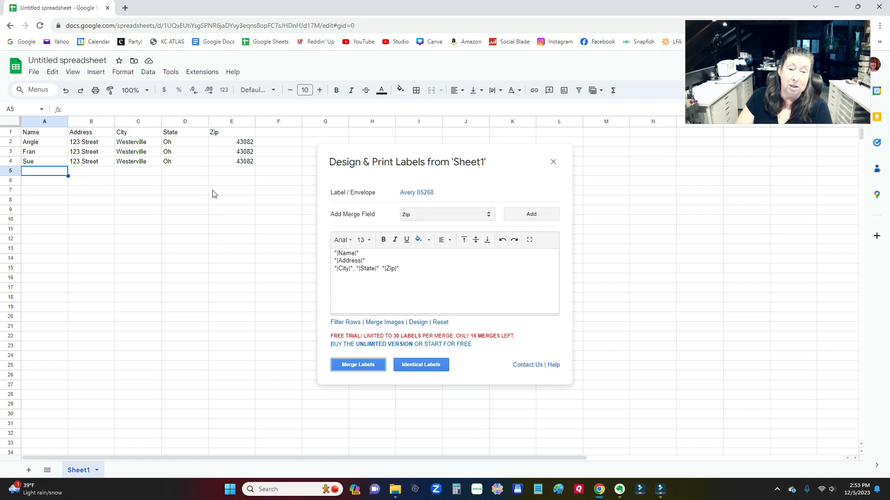
mouse_move(247, 211)
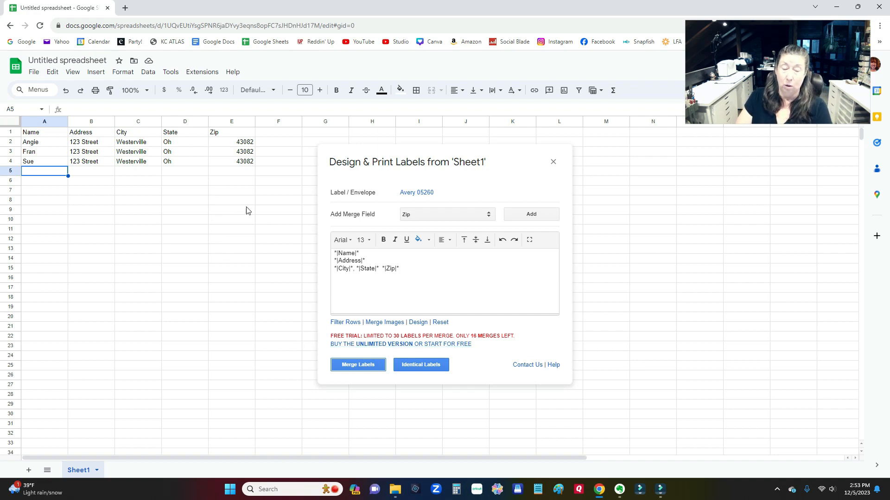
mouse_move(254, 206)
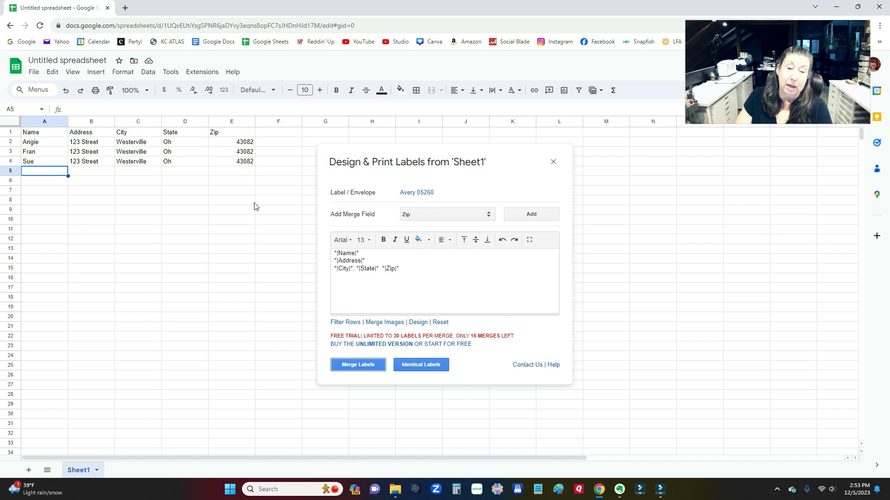
mouse_move(262, 195)
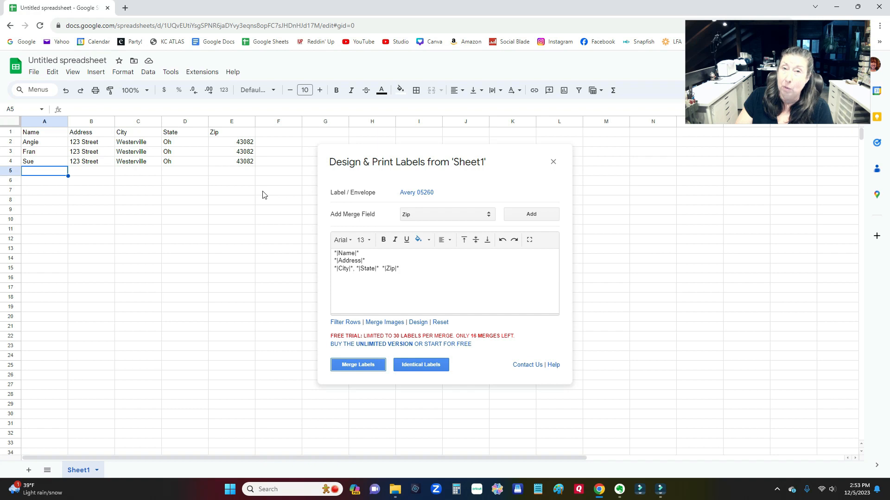
mouse_move(232, 201)
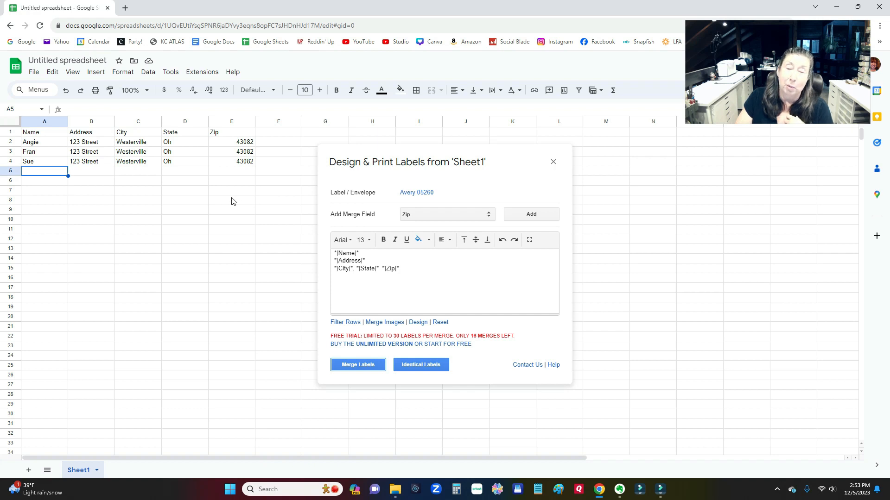